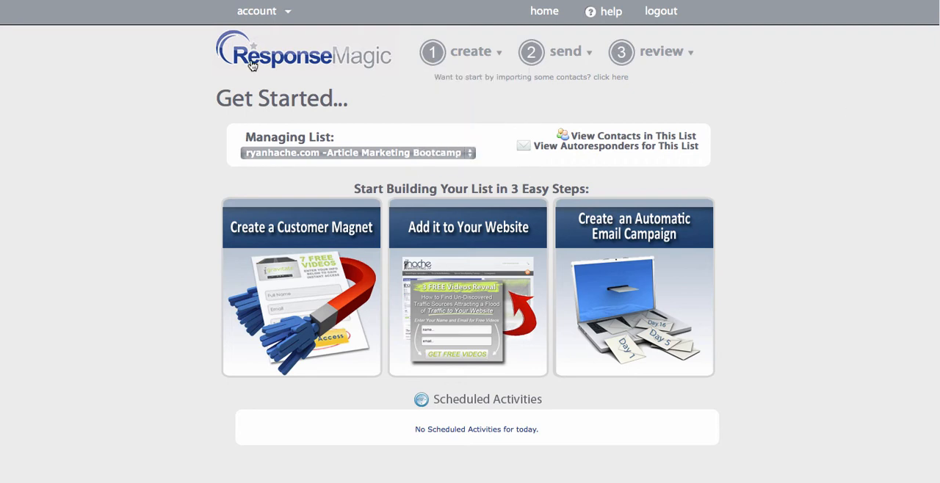
Go to Settings from the account dropdown in the top bar.
{"action": "left_click", "coordinate": [257, 11]}
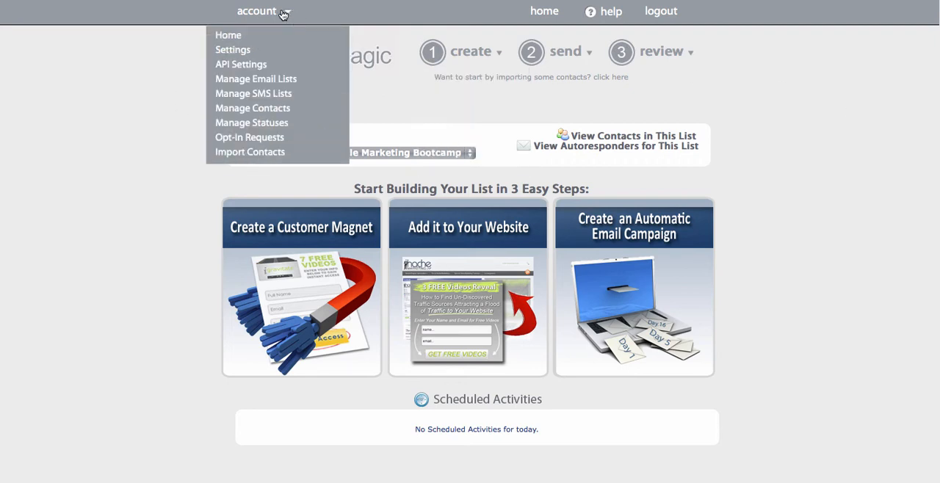
{"action": "mouse_move", "coordinate": [233, 49]}
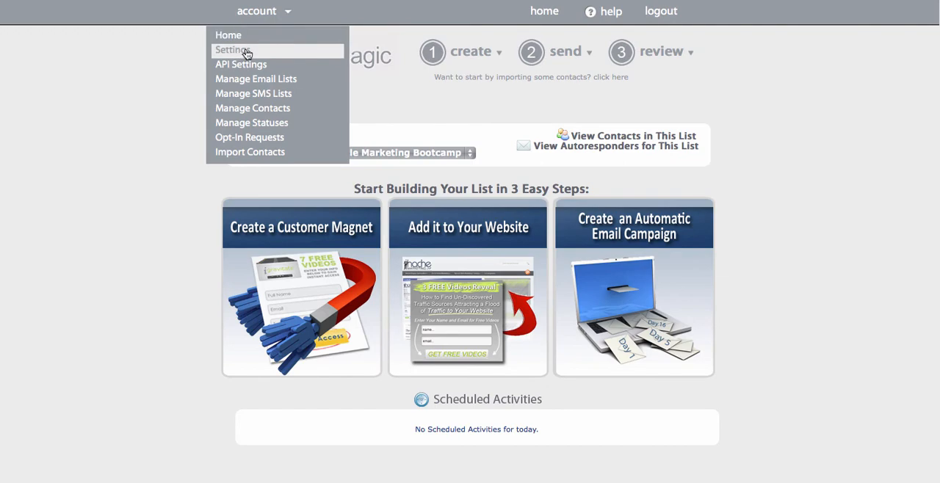
{"action": "left_click", "coordinate": [232, 50]}
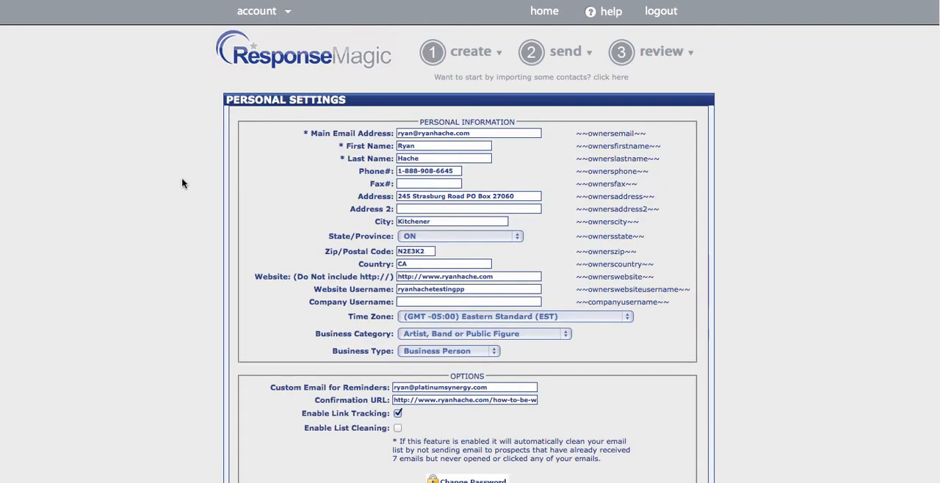
Under Options, tick the Enable List Cleaning checkbox.
{"action": "scroll", "scroll_direction": "down", "scroll_amount": 3}
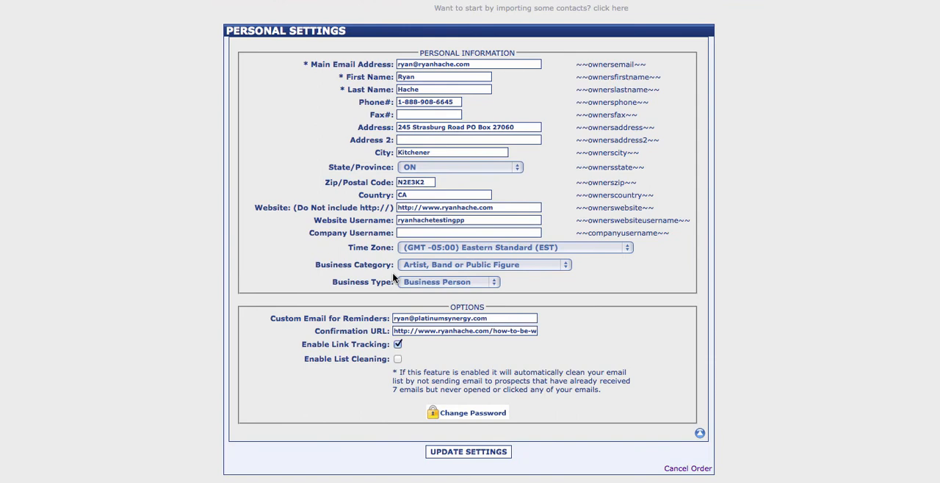
{"action": "double_click", "coordinate": [327, 358]}
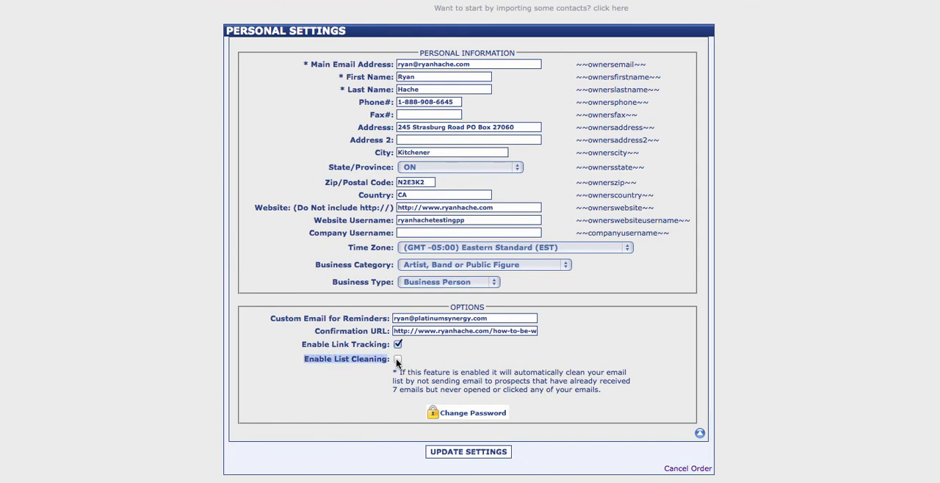
{"action": "left_click", "coordinate": [398, 359]}
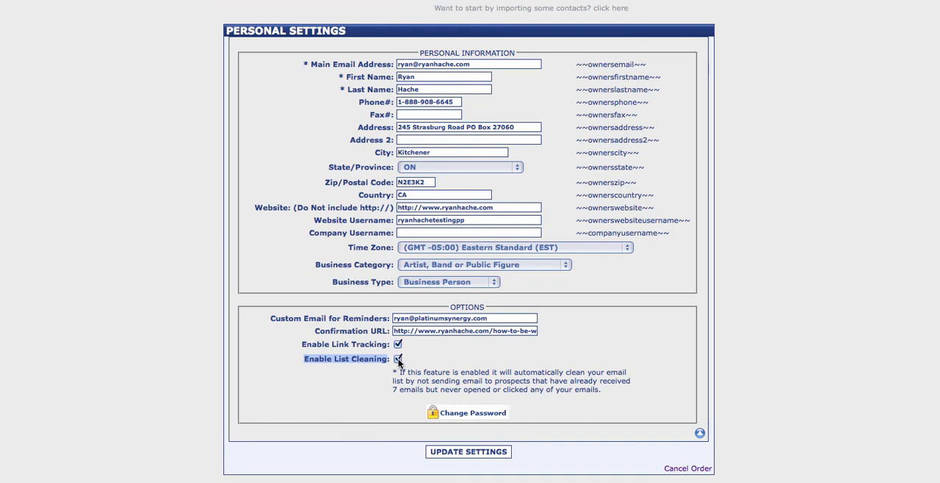